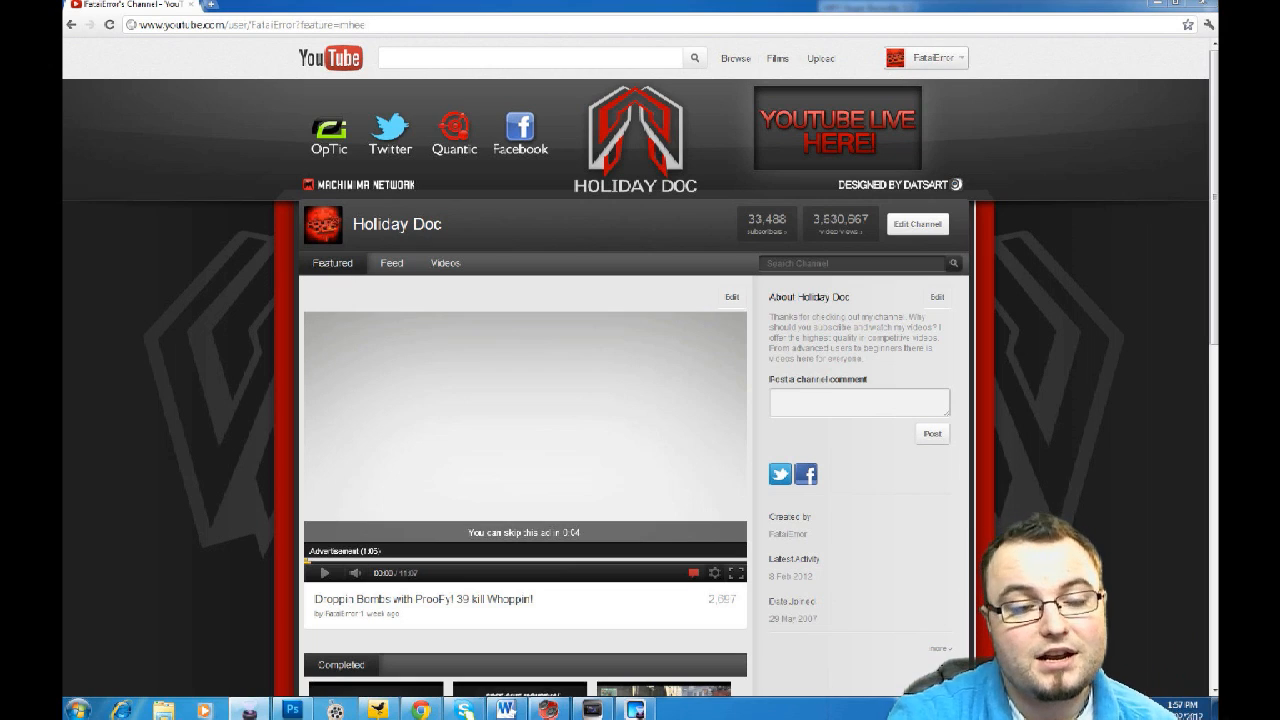
Go to Video Manager's Live Events page from the account menu
left_click(925, 57)
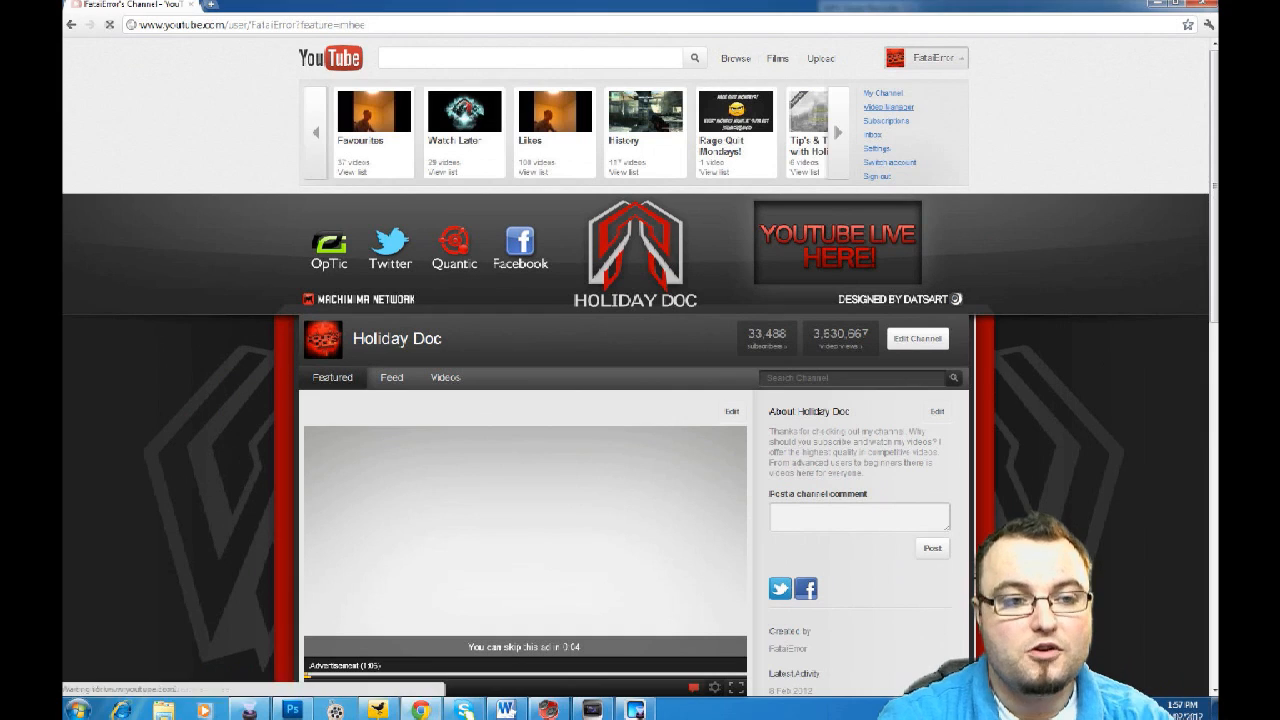
left_click(888, 107)
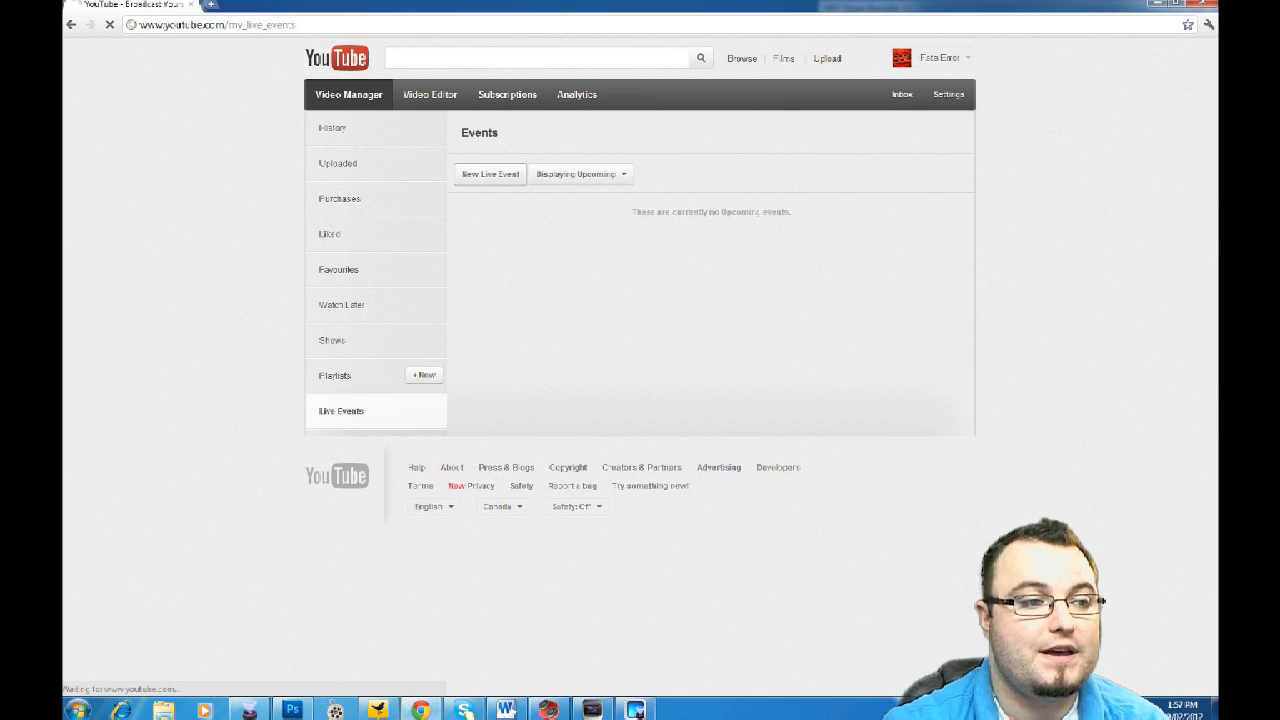
Start a New Live Event and accept the live events terms
left_click(490, 173)
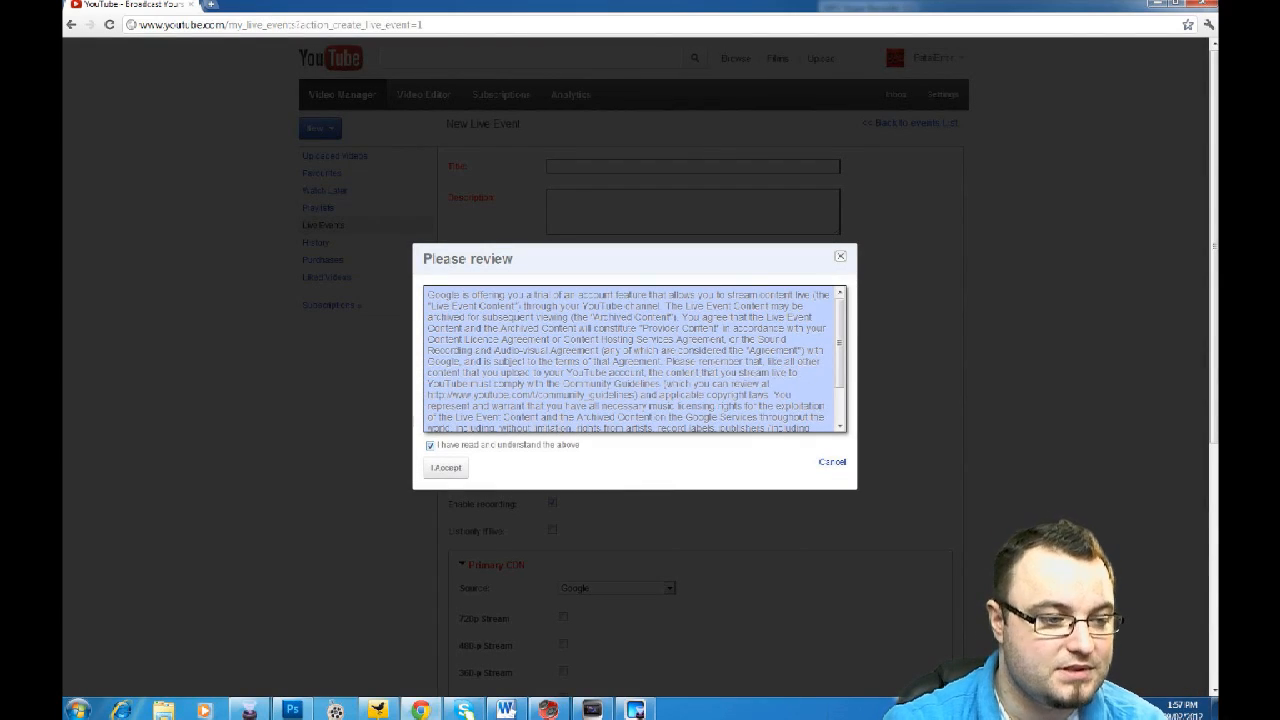
left_click(445, 467)
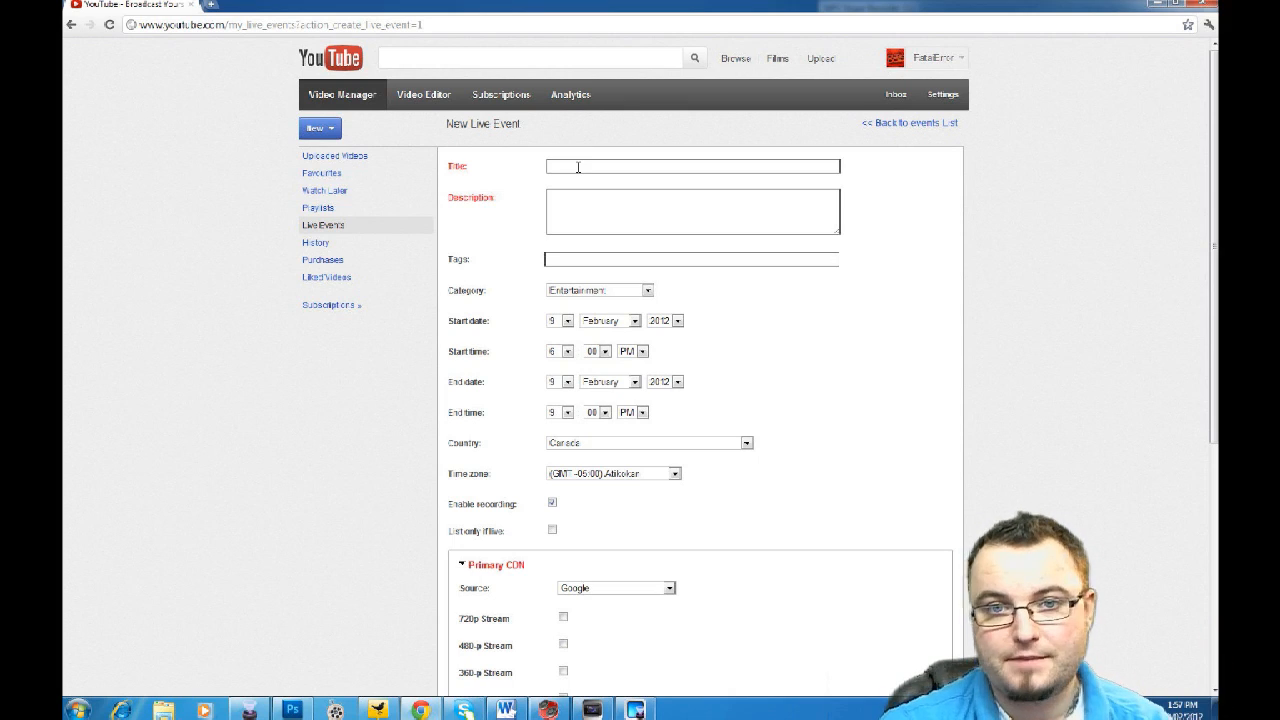
left_click(692, 211)
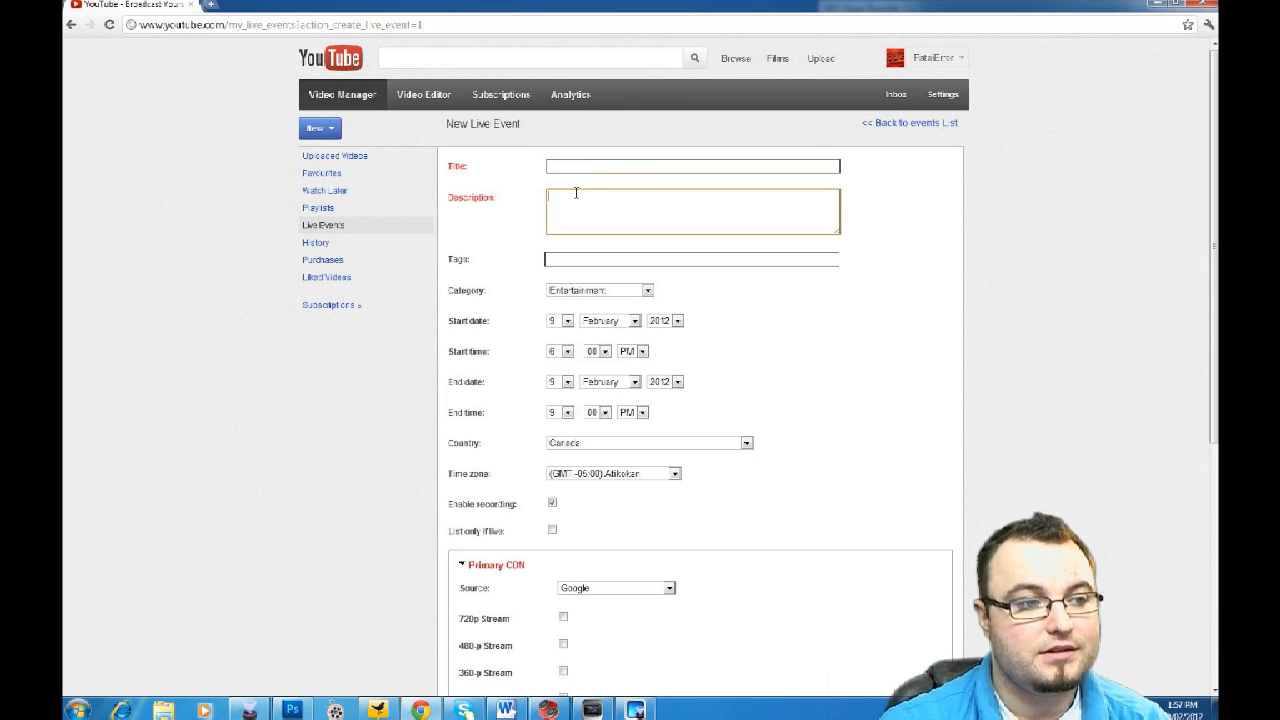
left_click(692, 258)
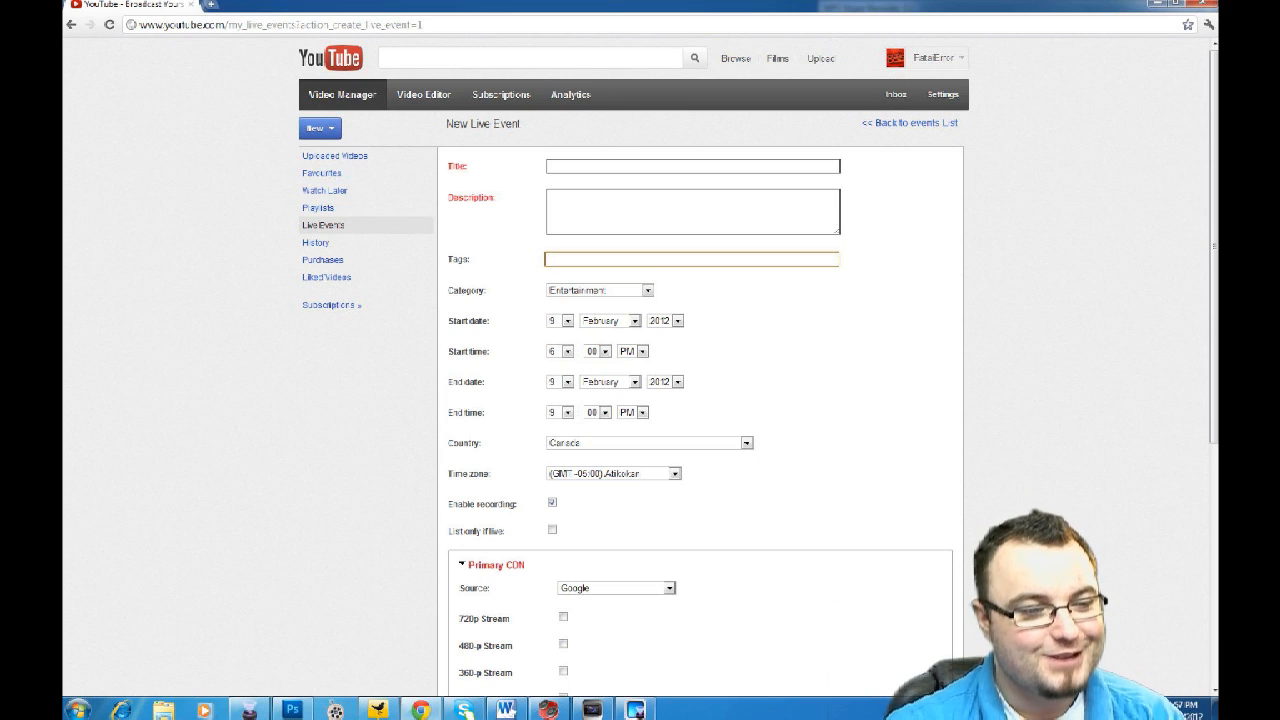
left_click(693, 258)
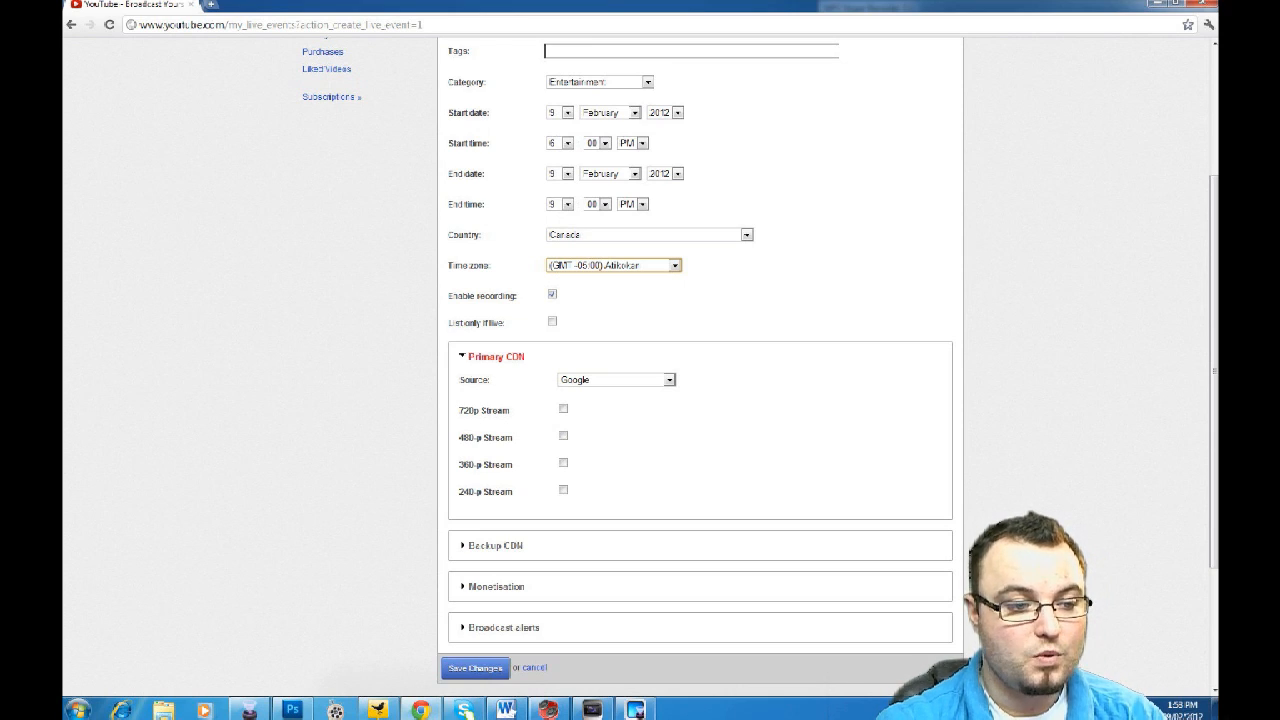
Enable the 720p and 360p primary CDN streams, then save the event
left_click(563, 435)
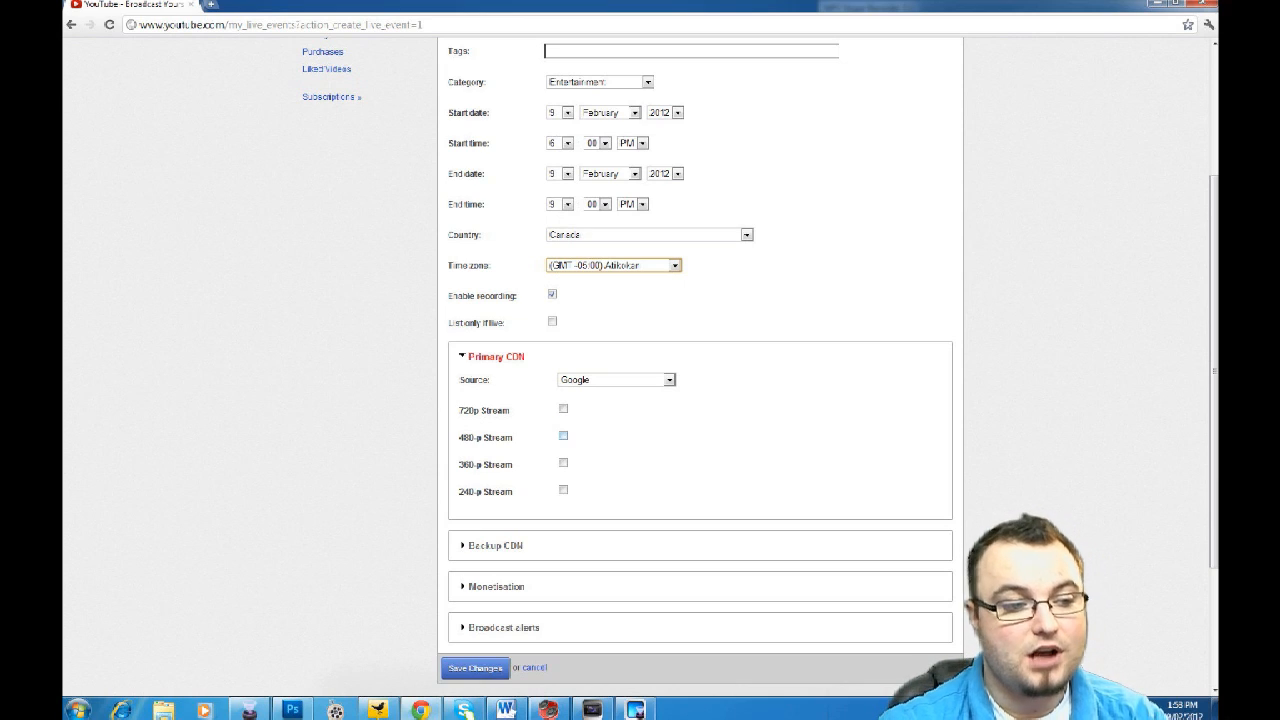
left_click(563, 435)
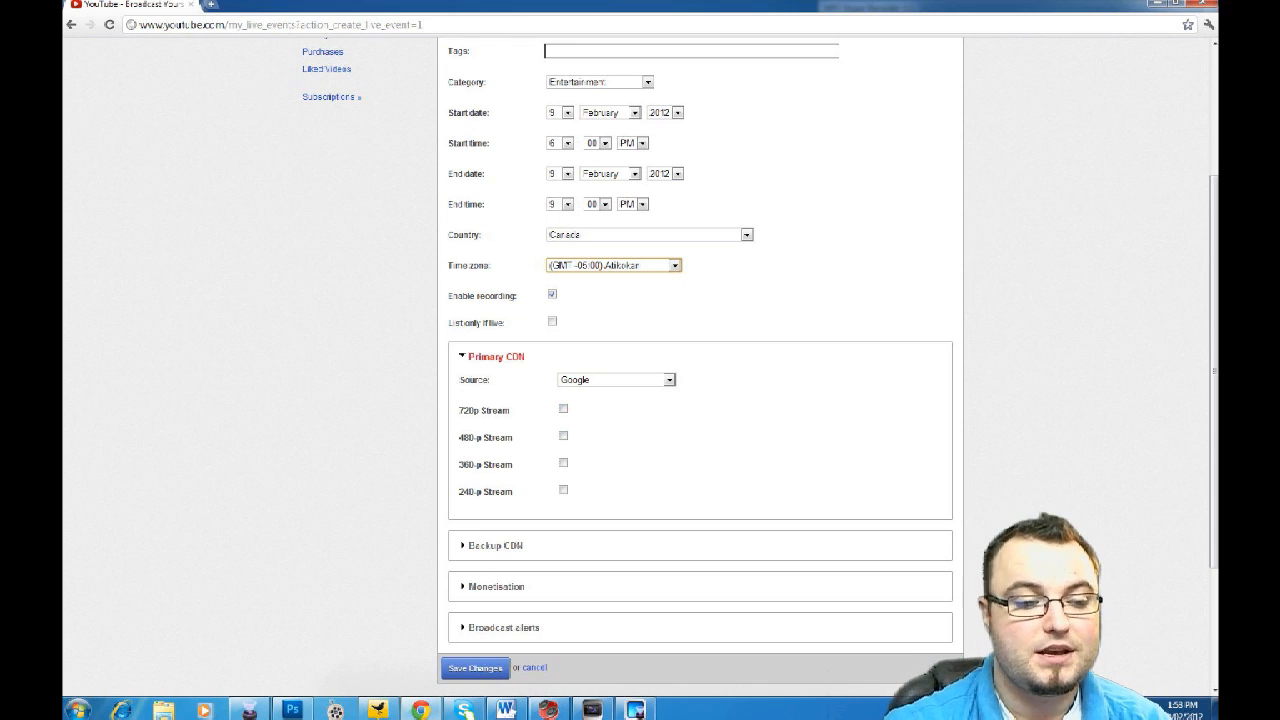
left_click(563, 490)
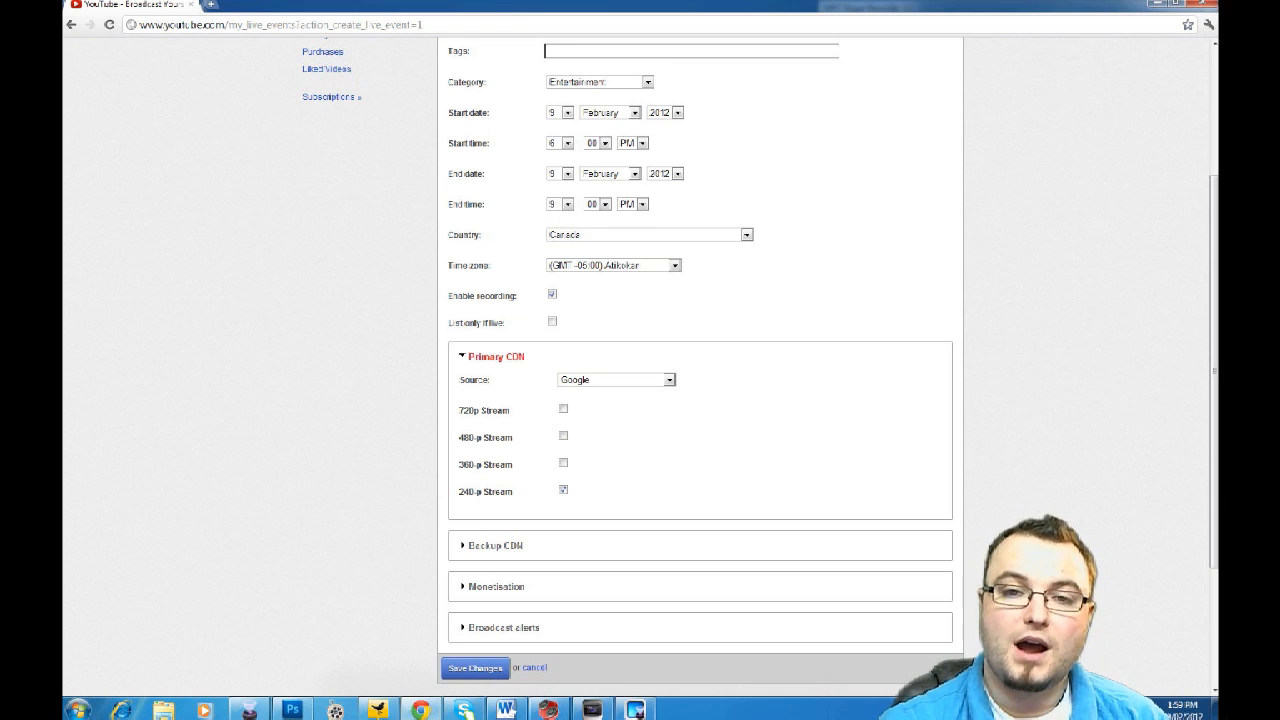
left_click(563, 463)
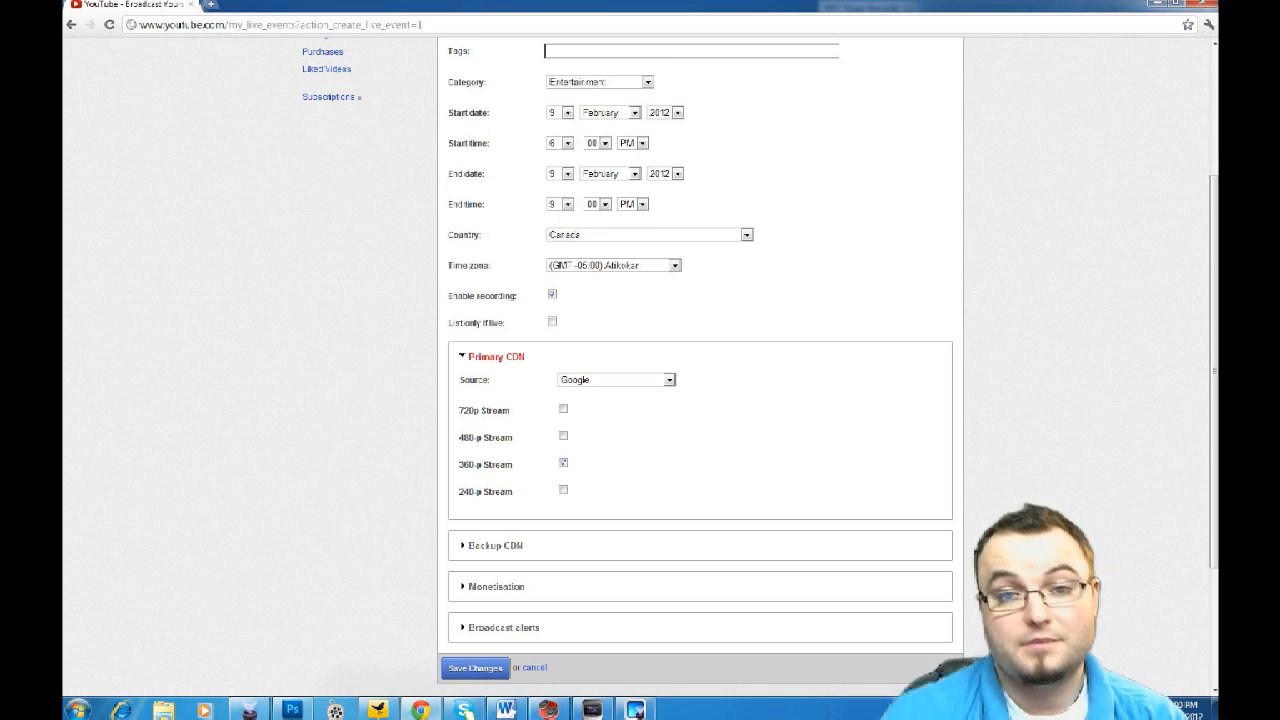
left_click(563, 409)
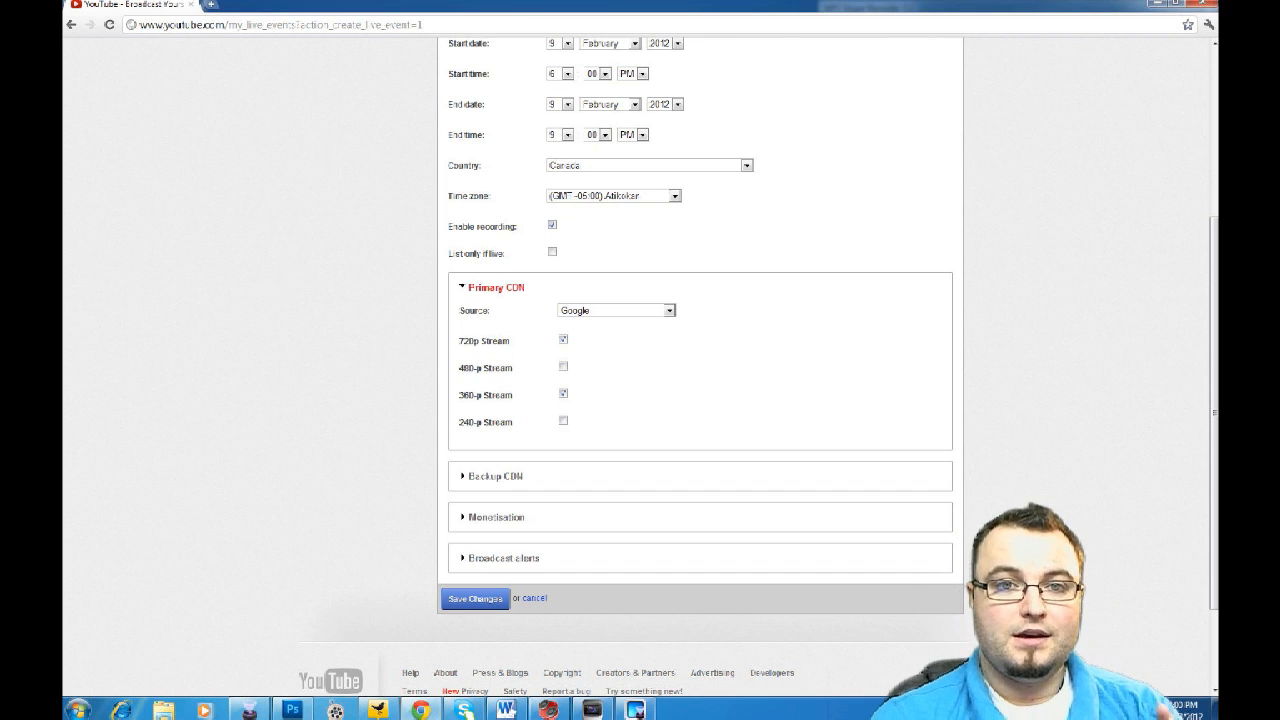
left_click(475, 598)
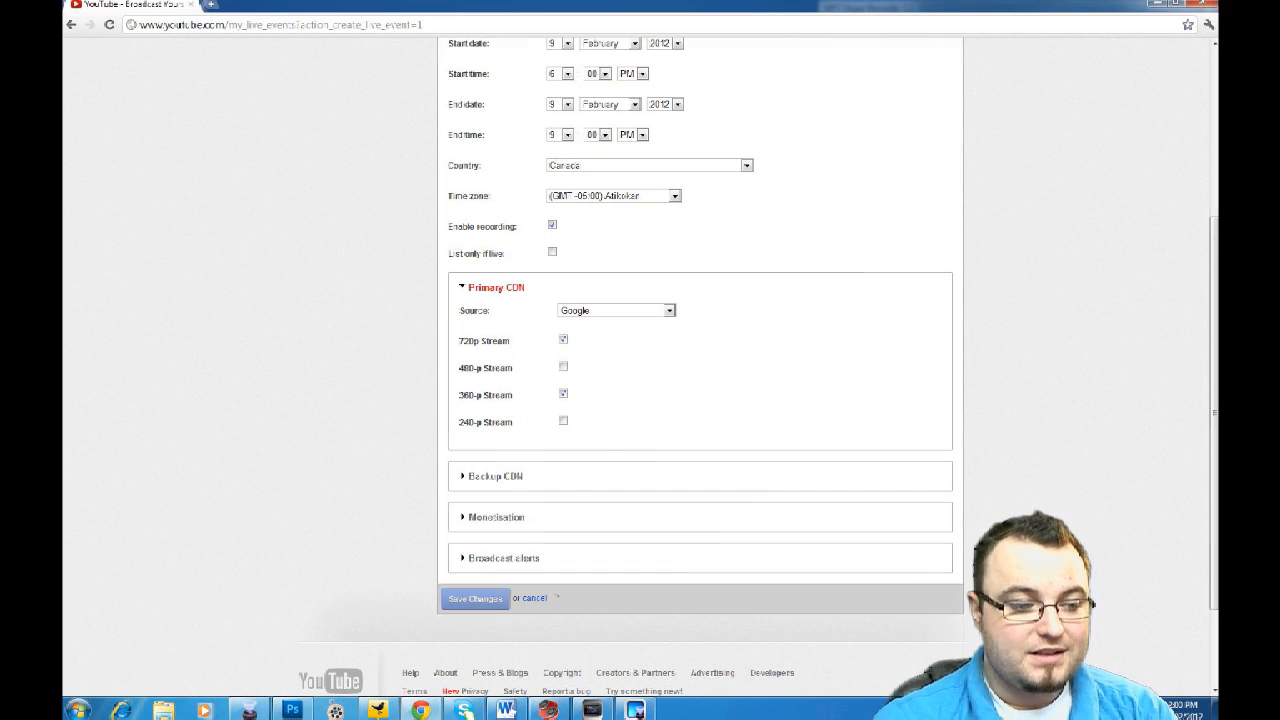
Save the New Live Event form again from the bottom of the page
left_click(474, 598)
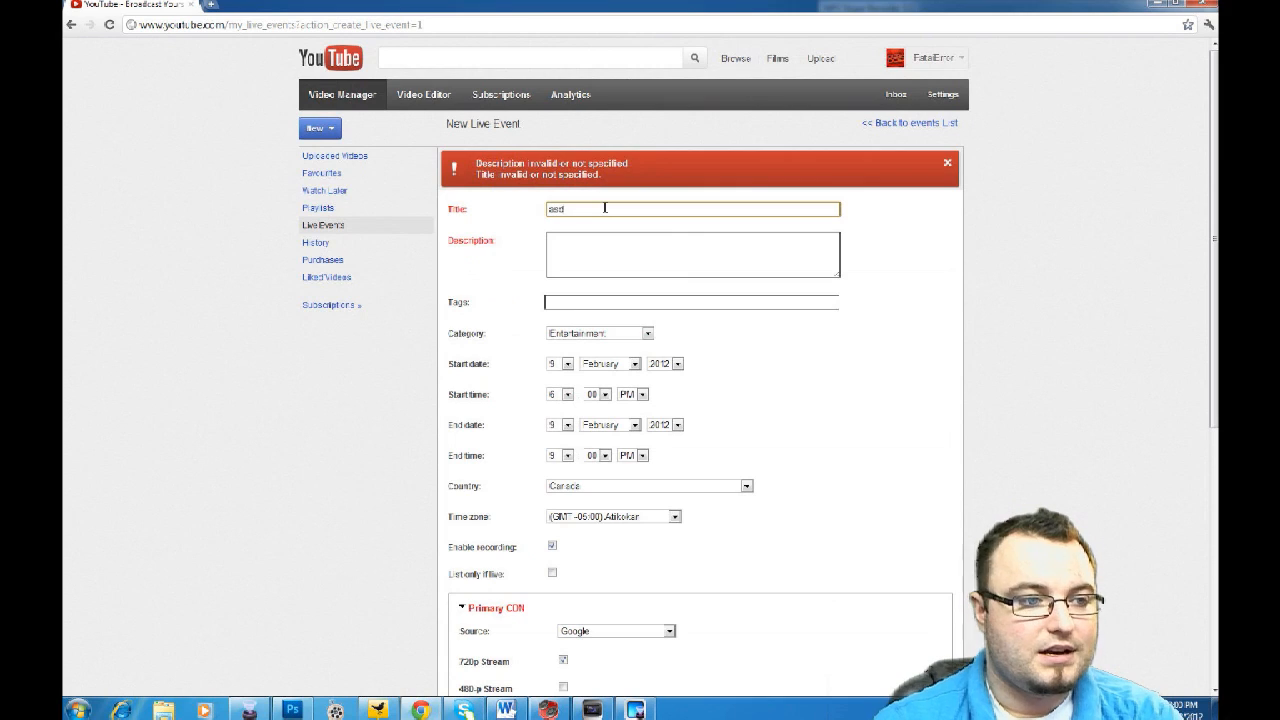
scroll("down", 3)
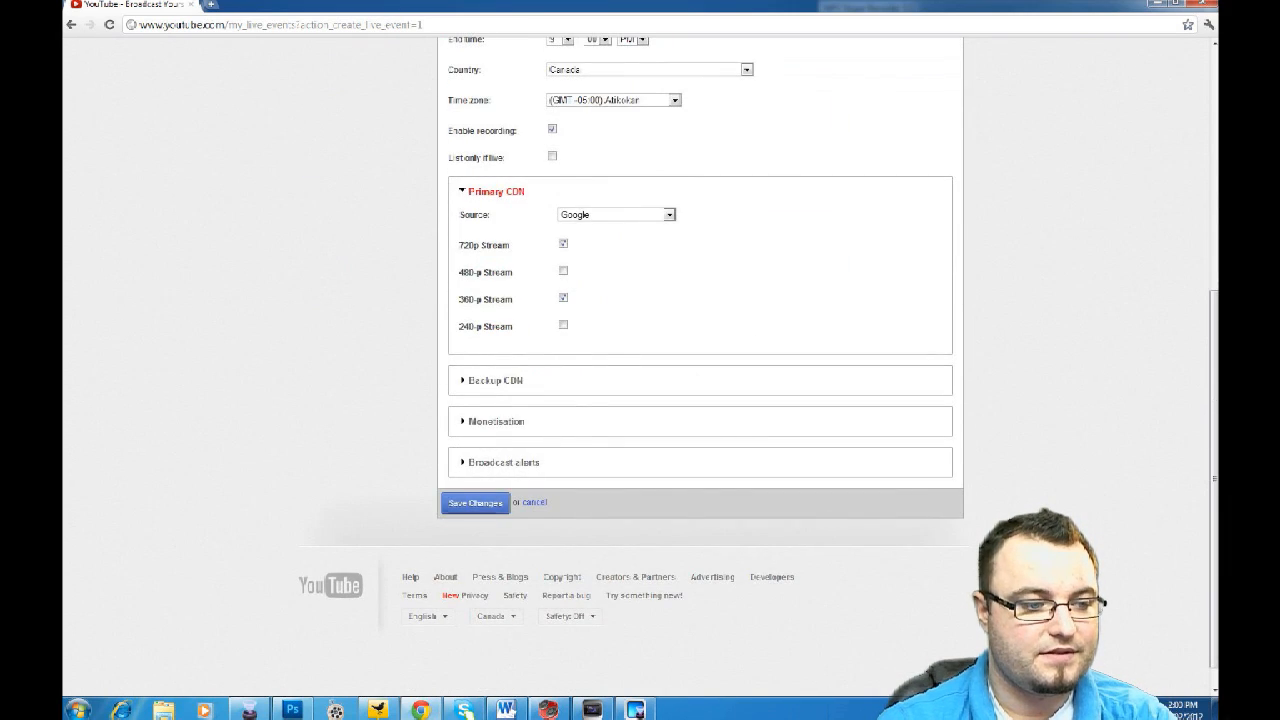
left_click(474, 503)
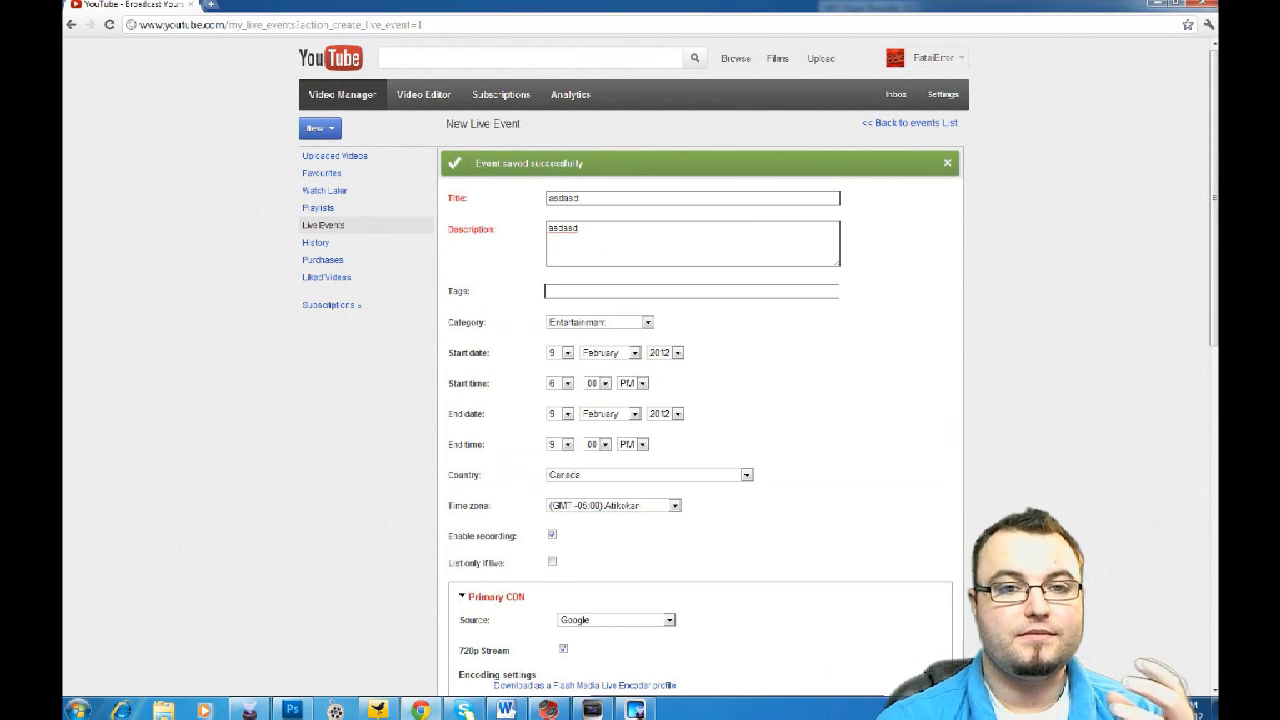
Scroll to the 720p stream's encoding settings and YouTube entry points
scroll("down", 3)
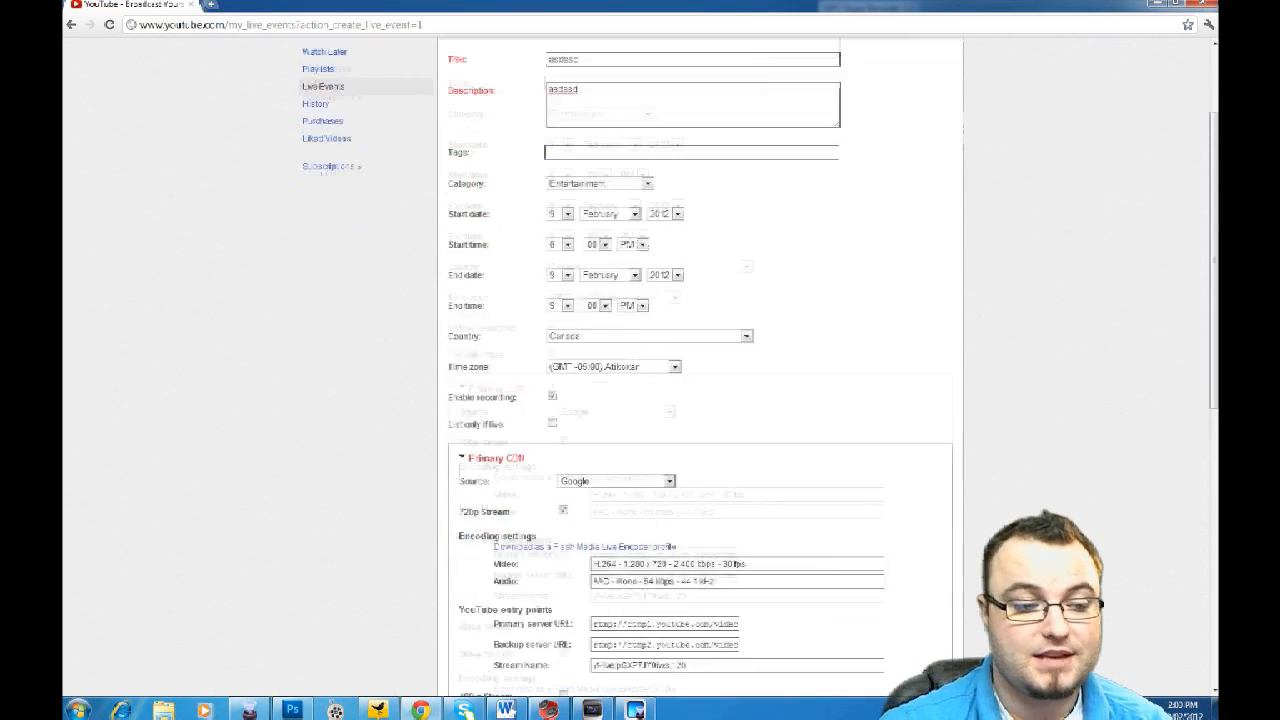
scroll("down", 3)
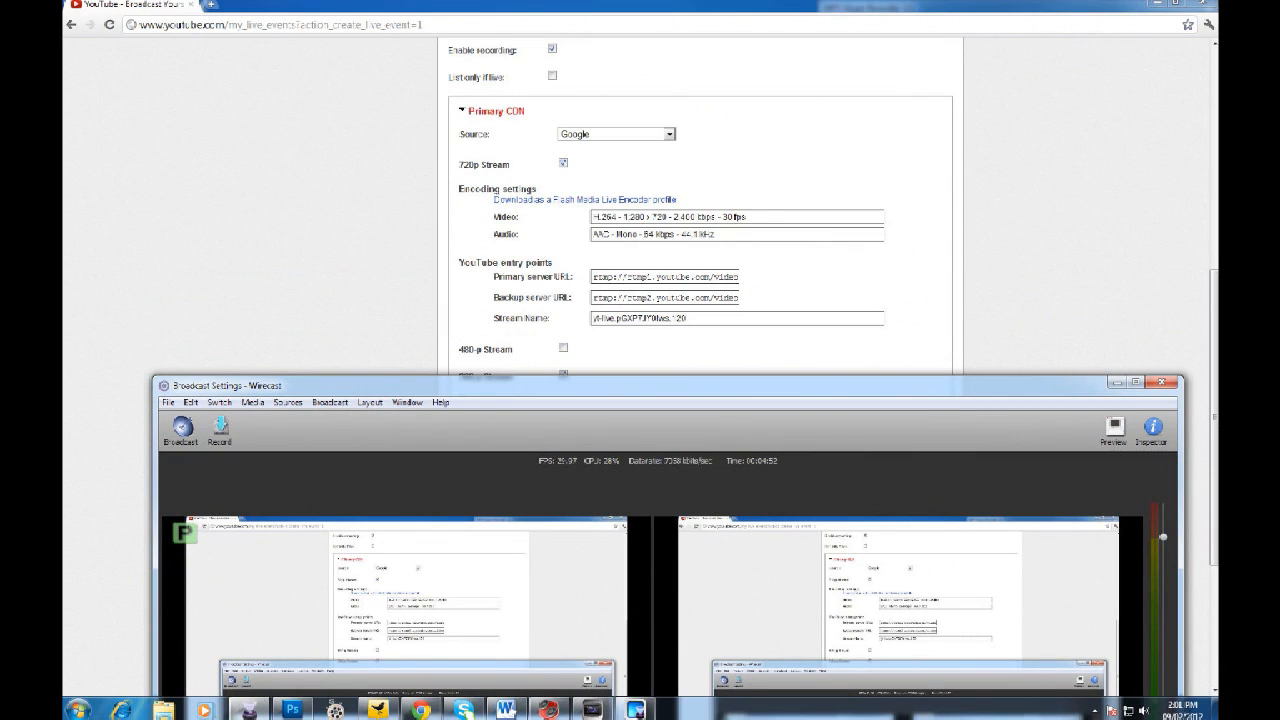
Open Wirecast's broadcast settings and select the YouTube RTMP destination
left_click(329, 402)
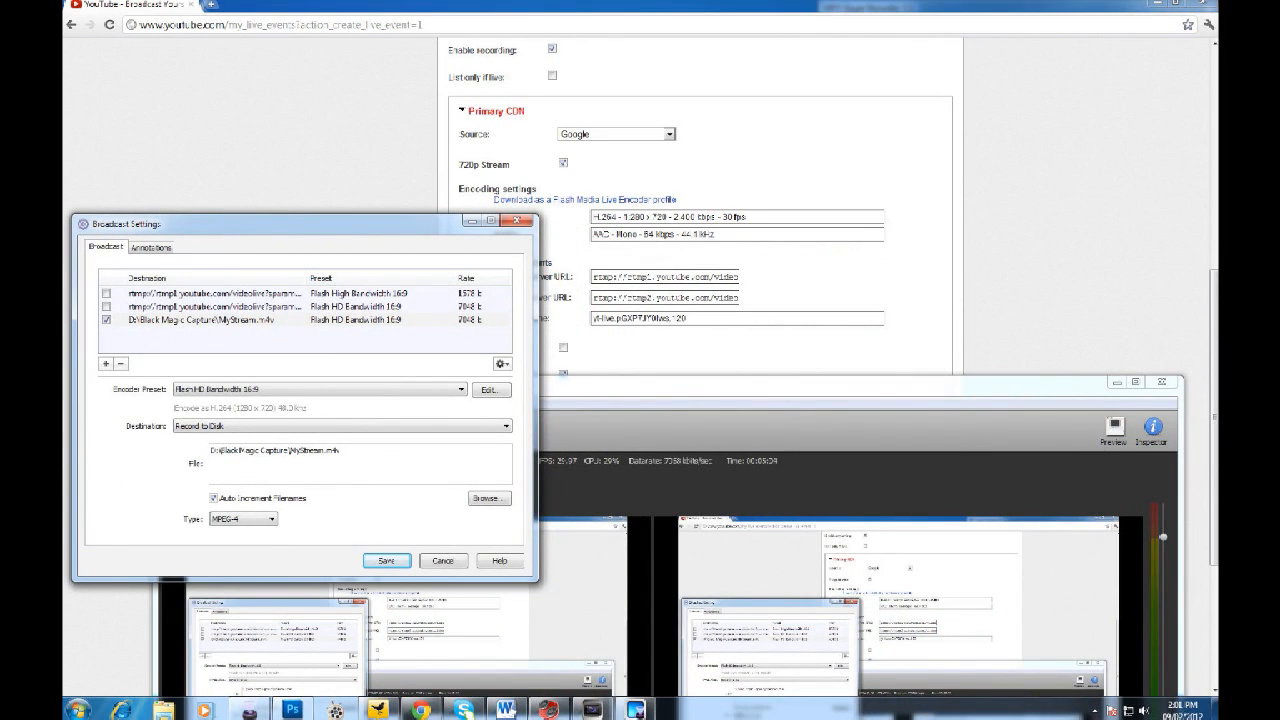
left_click(225, 306)
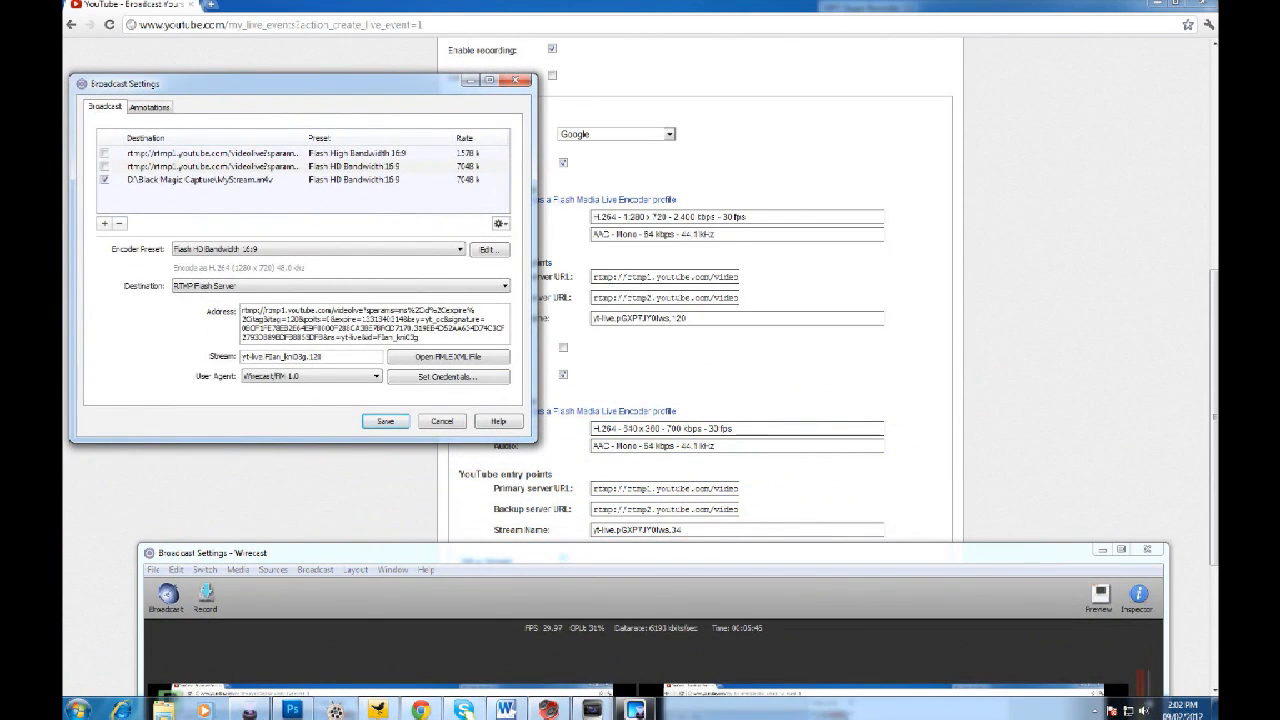
Select the first rtmp destination to view its Flash High Bandwidth 16:9 settings
left_click(250, 153)
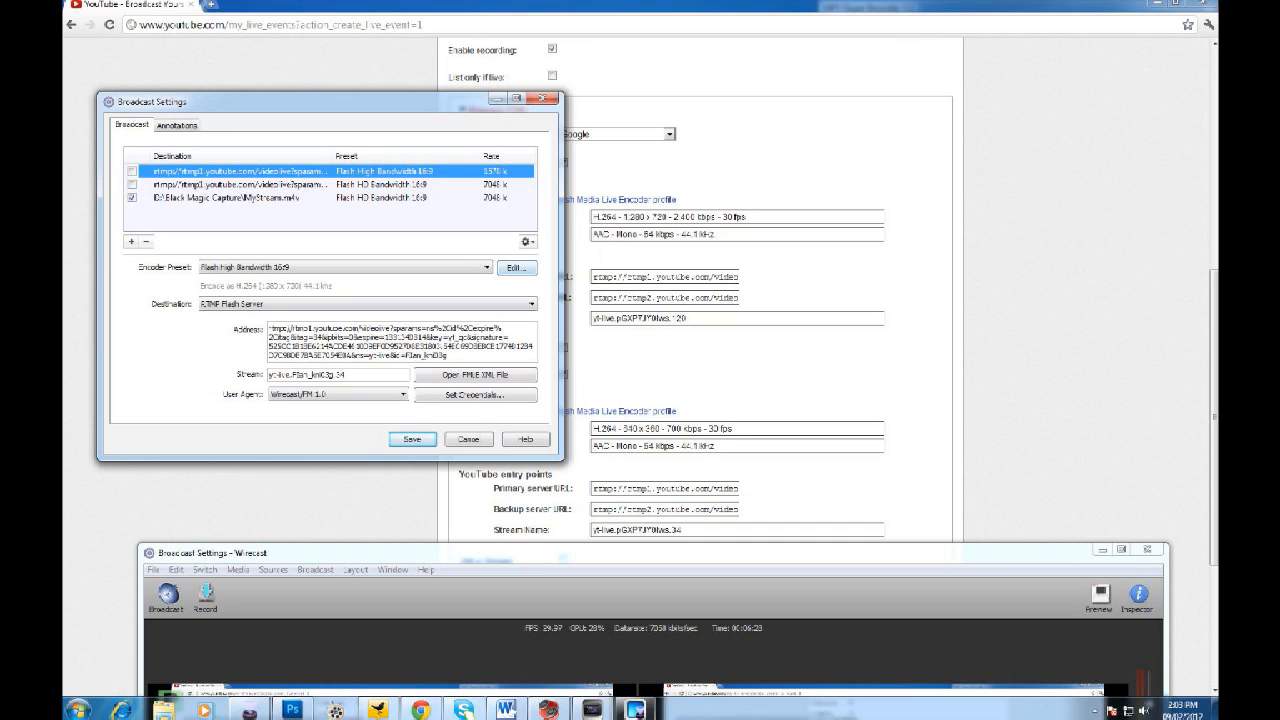
Review the encoder preset's H.264 video and AAC audio values, then close it
left_click(517, 267)
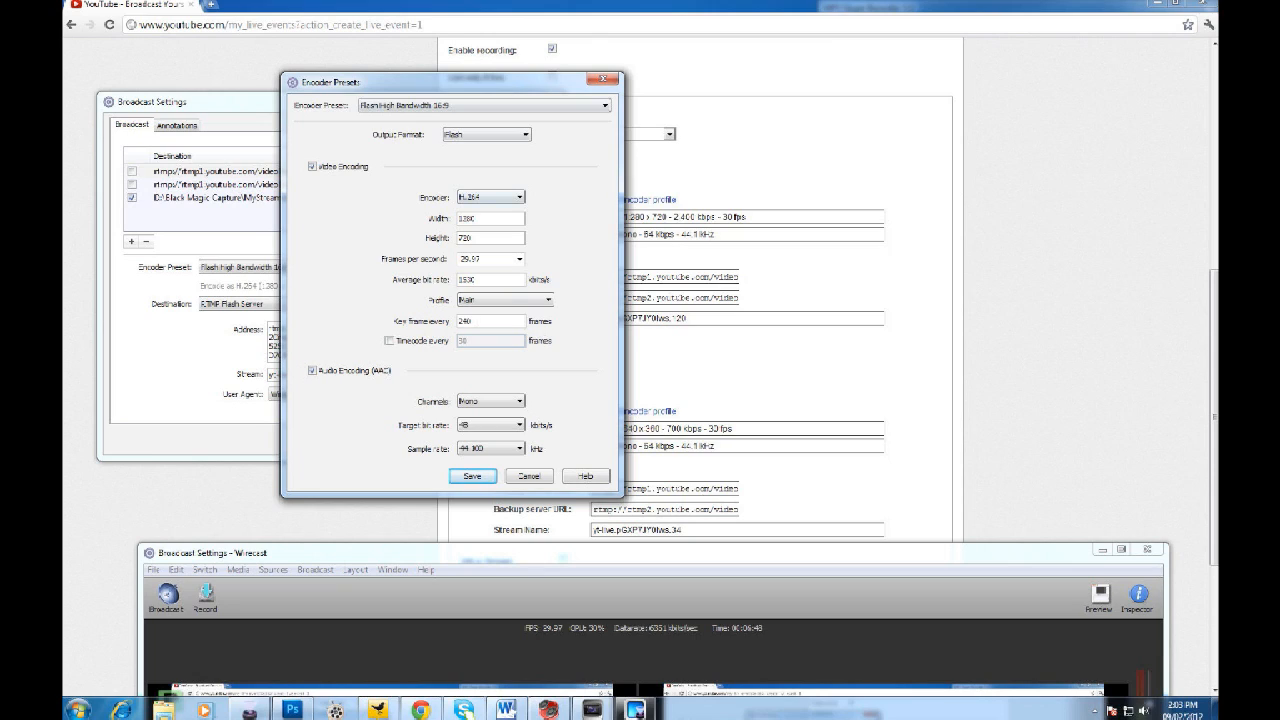
left_click(472, 475)
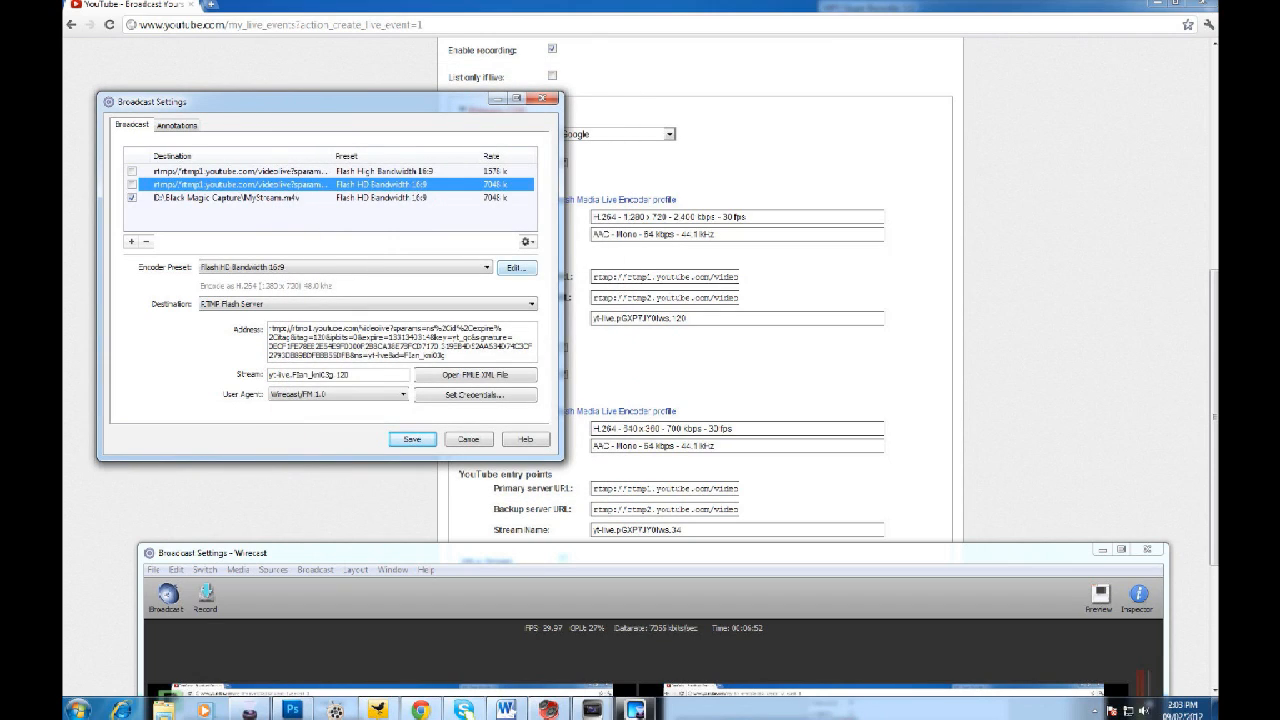
Select the MyStream.m4v local recording destination saving MPEG-4 to disk
left_click(516, 267)
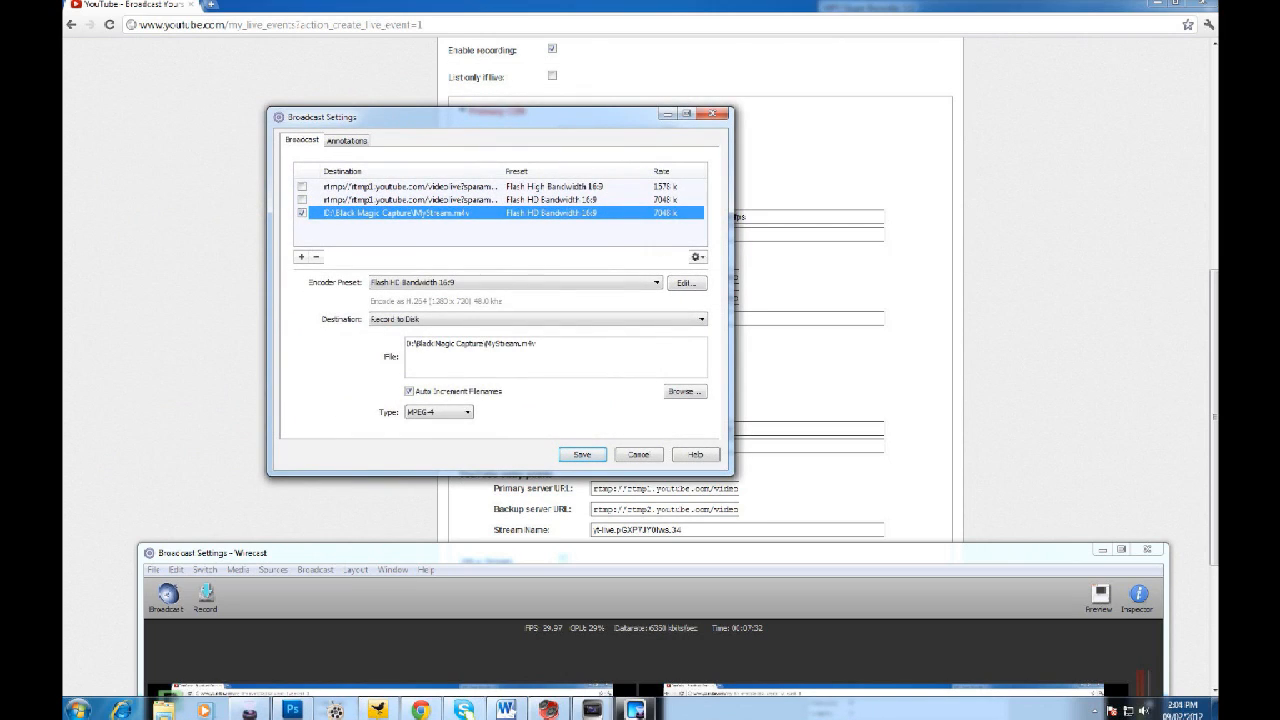
Save and close Wirecast's Broadcast Settings dialog
left_click(582, 454)
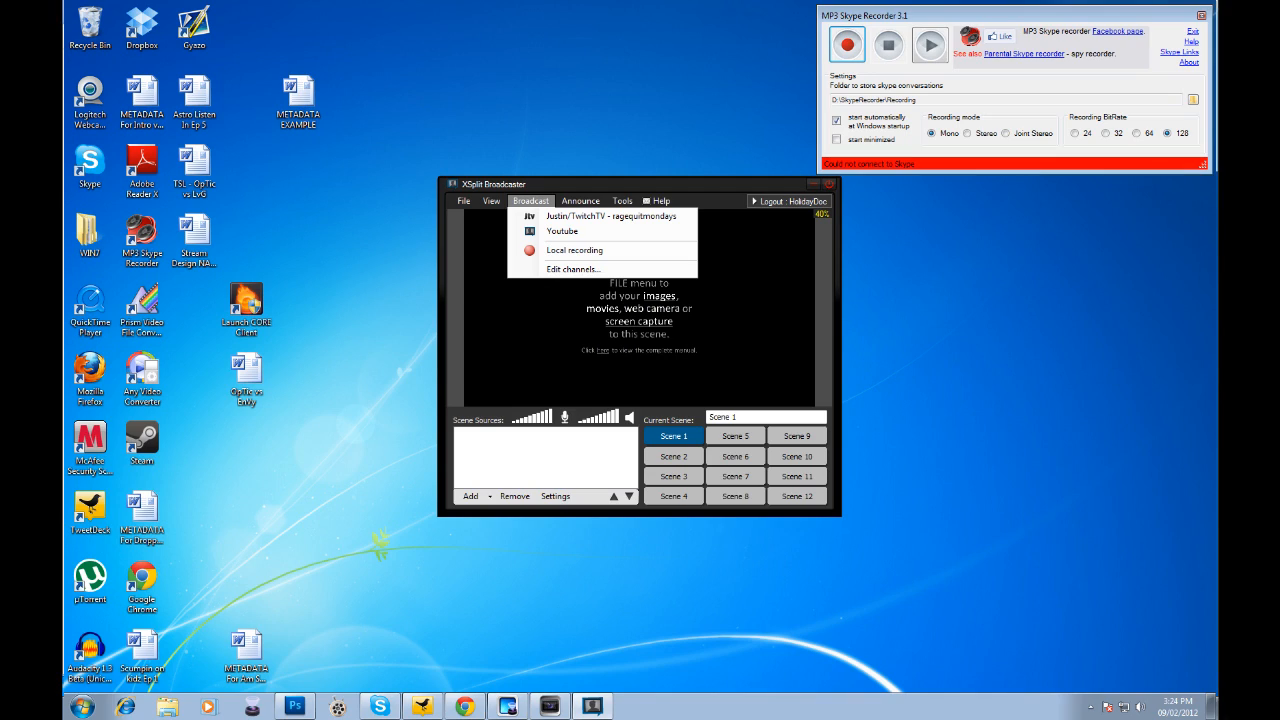
Open XSplit's channel settings listing LocalRecording, TwitchTV and Youtube channels
left_click(572, 269)
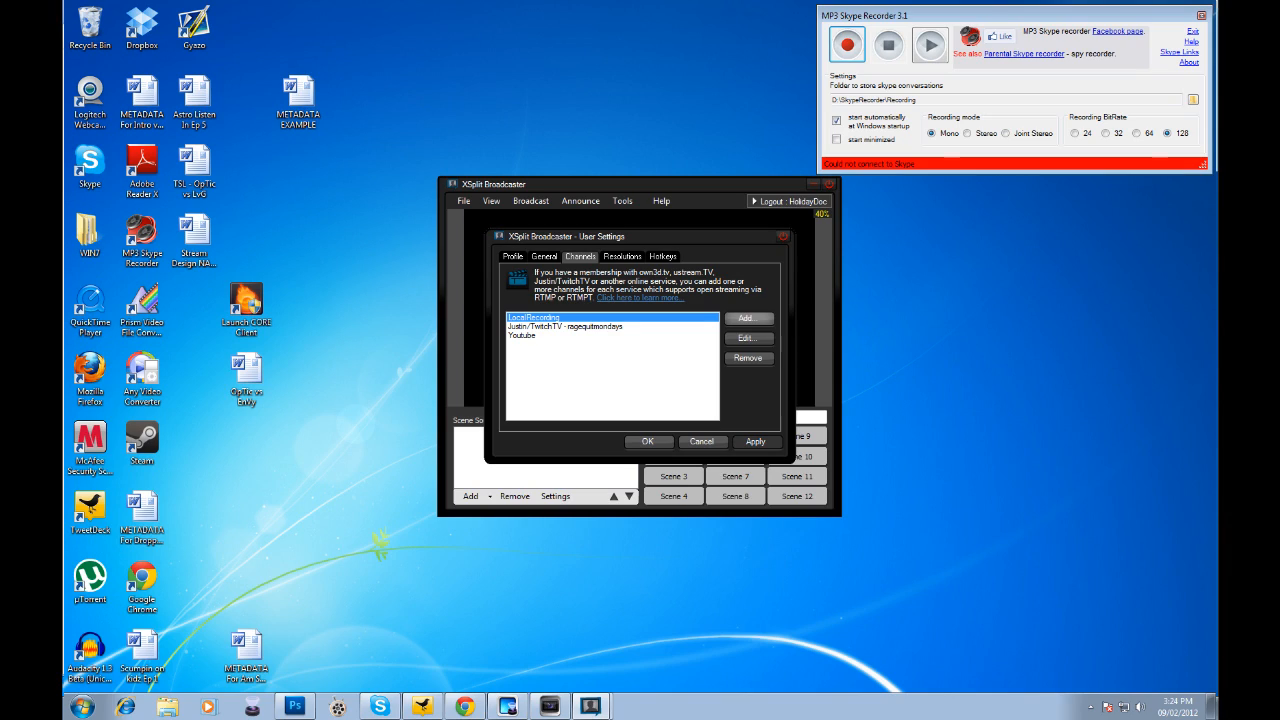
left_click(747, 318)
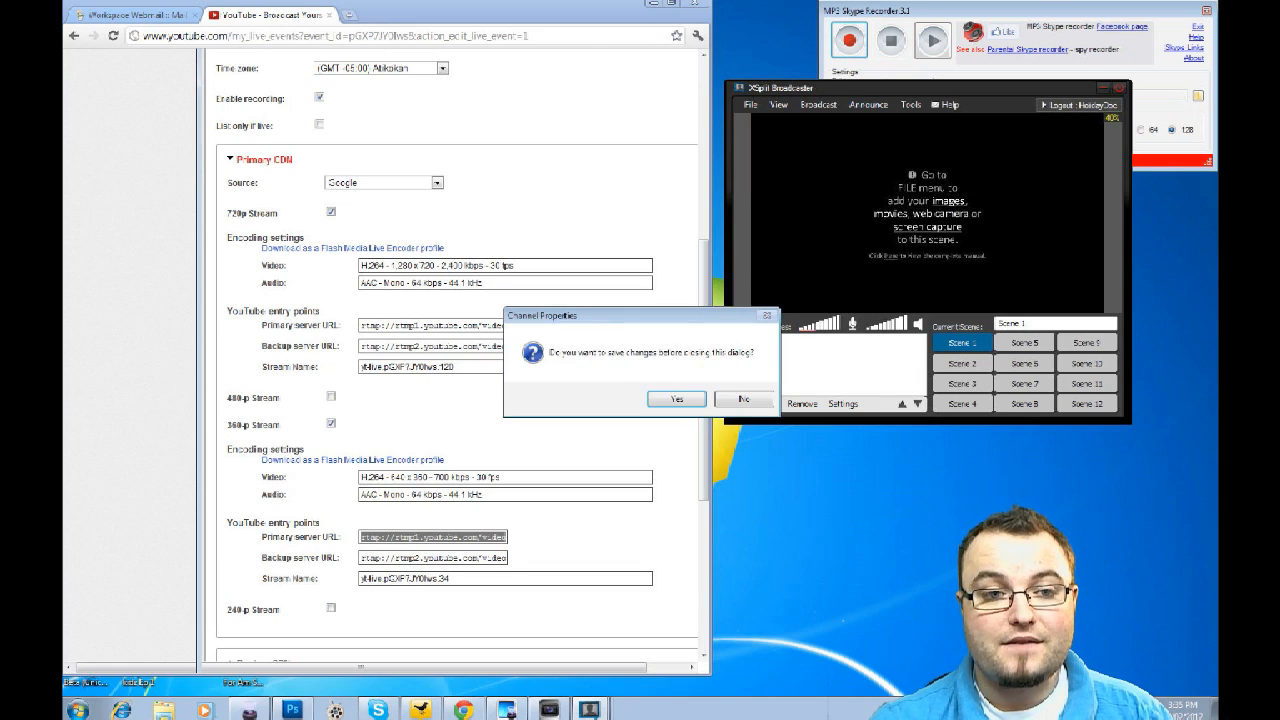
Accept saving the channel changes, then dismiss the 'RTMP URL must be specified' warning
left_click(676, 399)
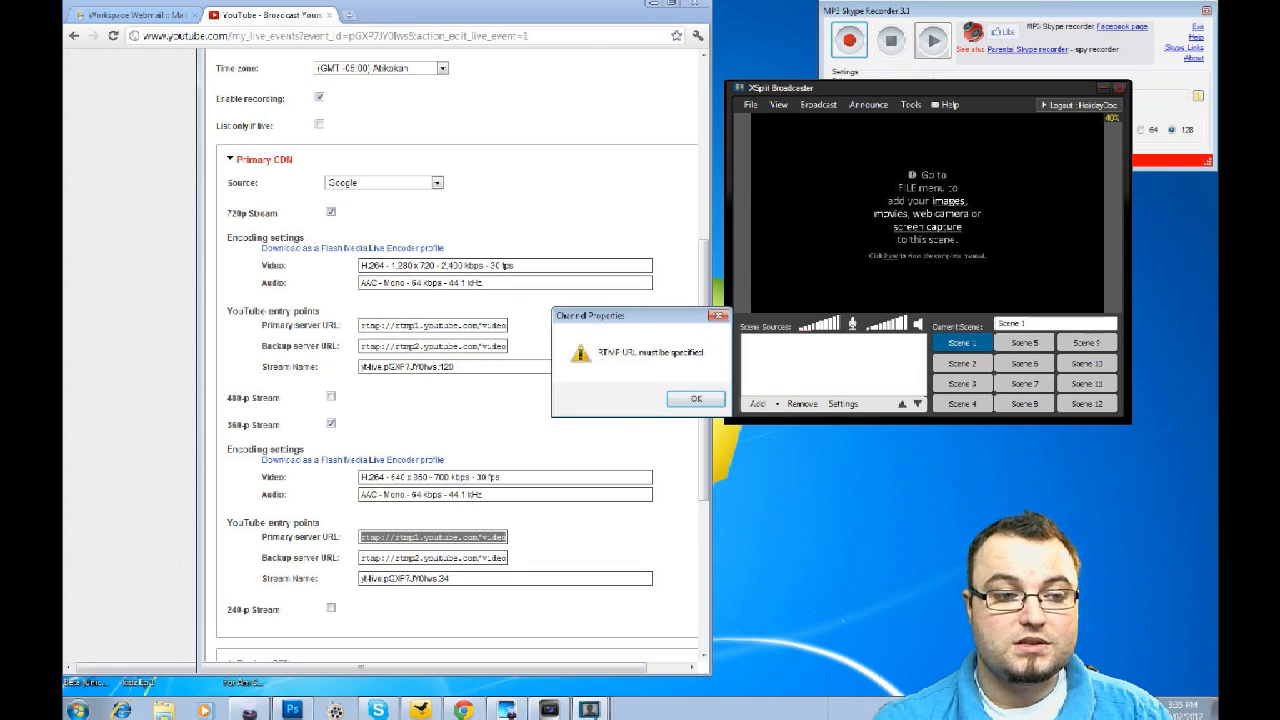
left_click(695, 398)
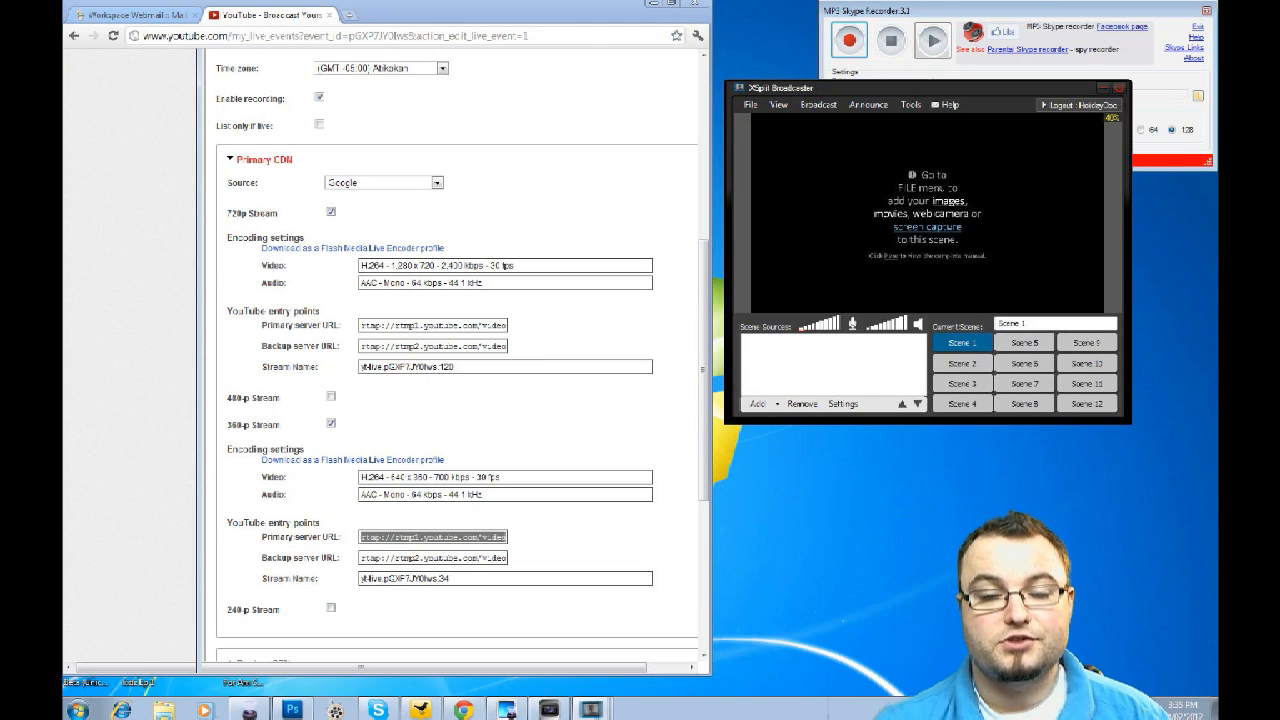